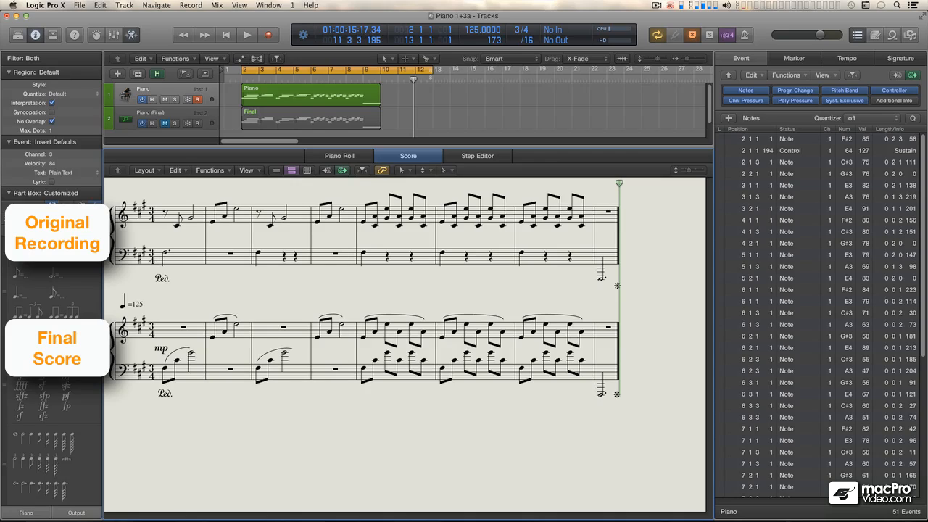
{"action": "mouse_move", "coordinate": [199, 288]}
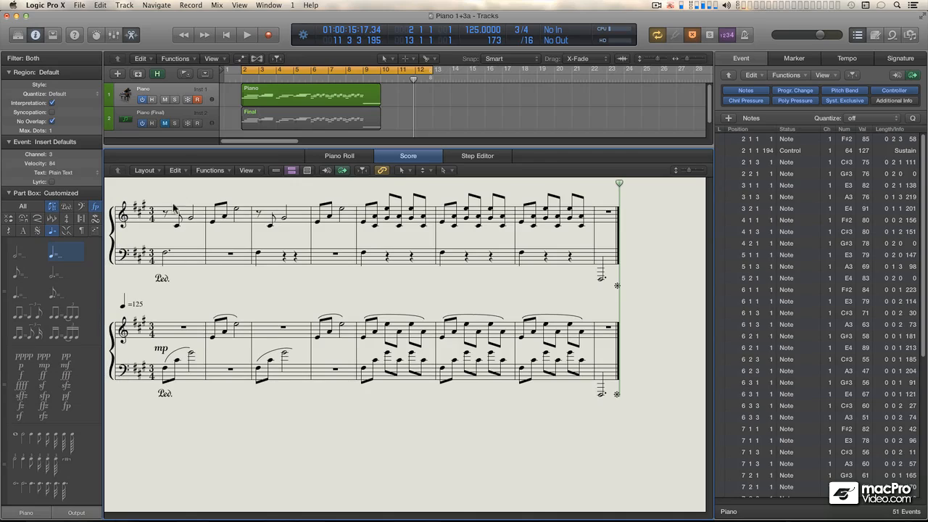
Show the Layout menu of the Score editor for the piano scores.
{"action": "left_click", "coordinate": [146, 170]}
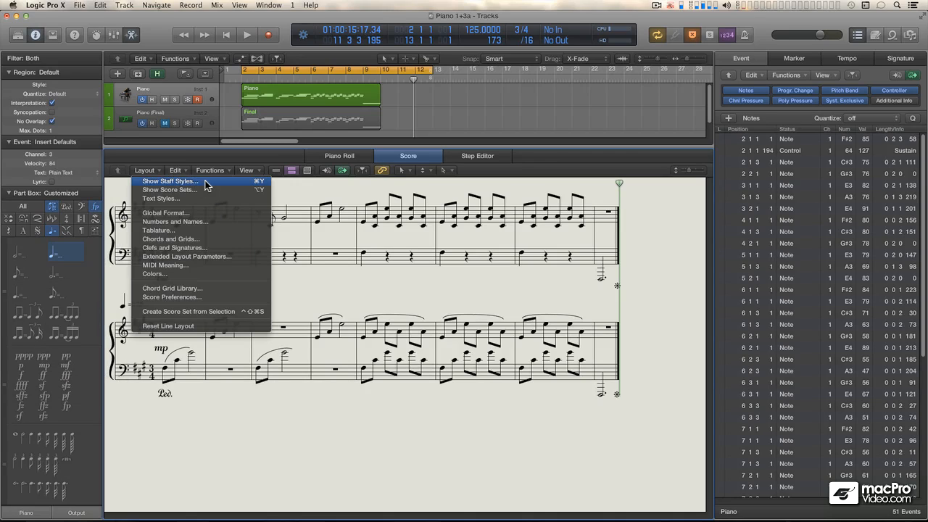
{"action": "left_click", "coordinate": [169, 180]}
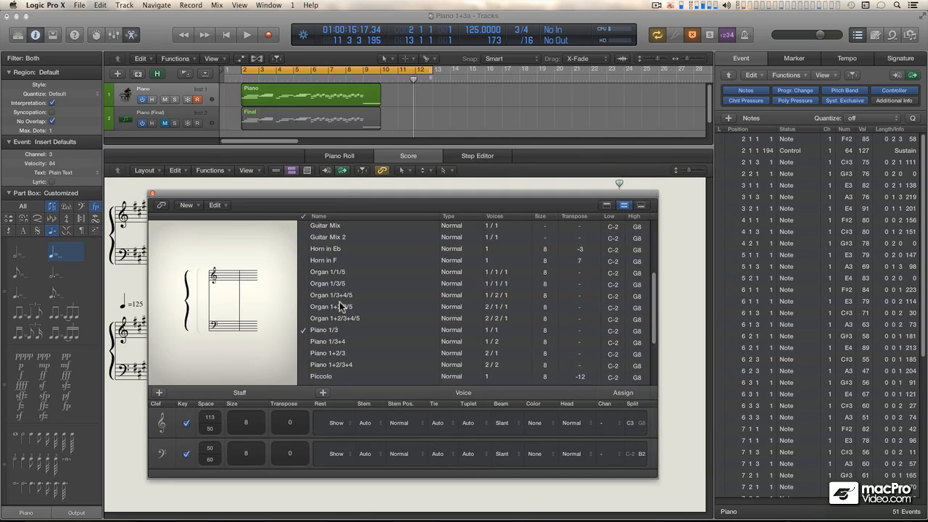
{"action": "scroll", "scroll_direction": "down", "scroll_amount": 3}
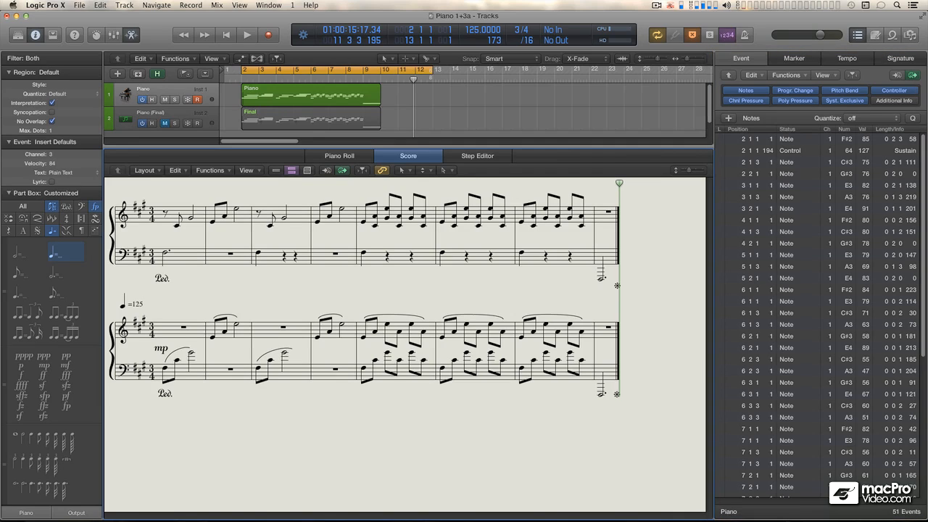
Select the Piano region so its parameters (Piano style, 16,24 quantize) appear in the inspector.
{"action": "left_click", "coordinate": [362, 351]}
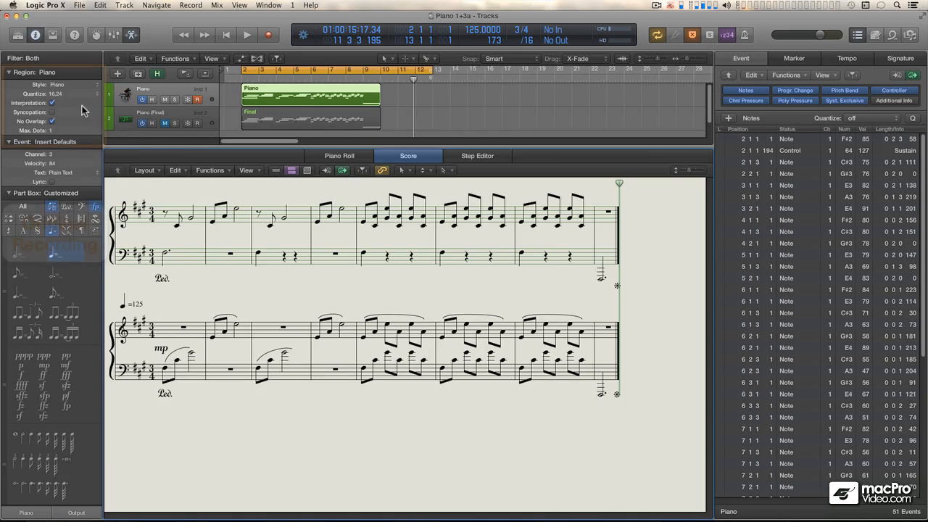
Change the Piano region's staff style from Piano to Piano 1/3.
{"action": "left_click", "coordinate": [58, 84]}
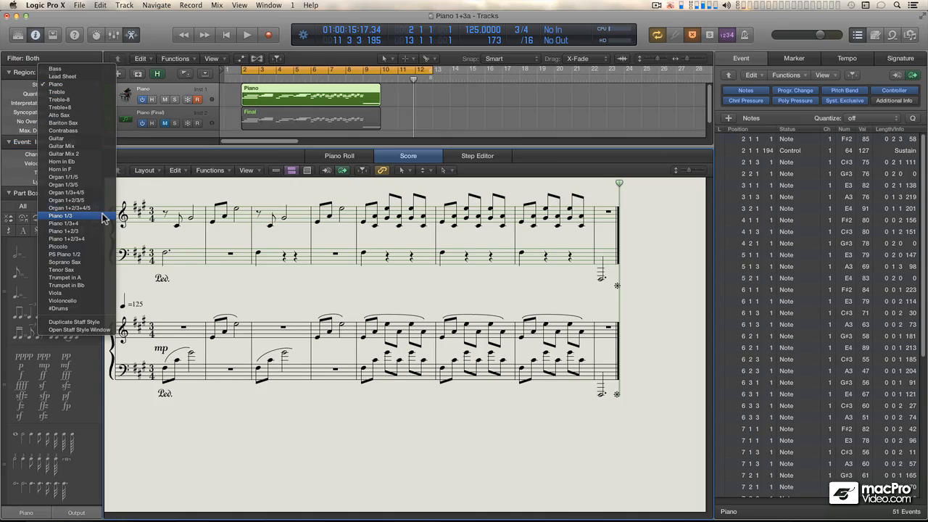
{"action": "left_click", "coordinate": [59, 216]}
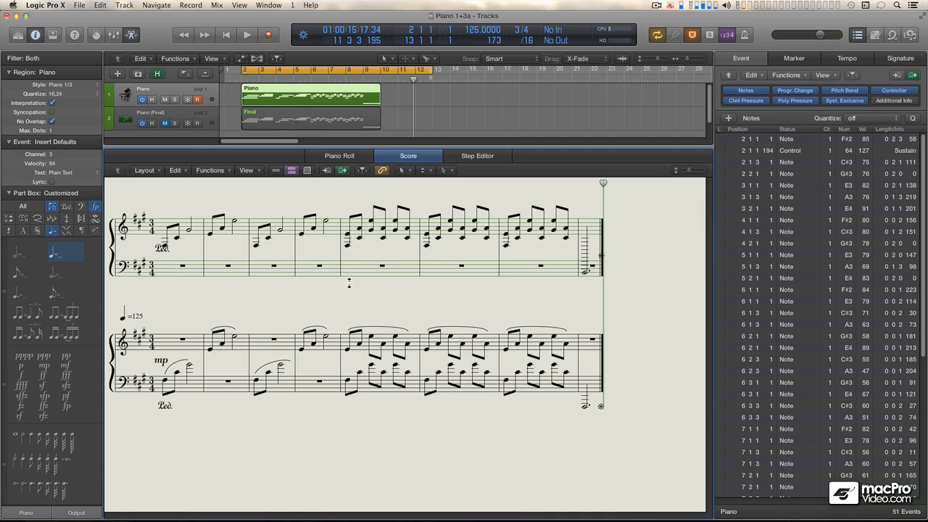
{"action": "mouse_move", "coordinate": [182, 232]}
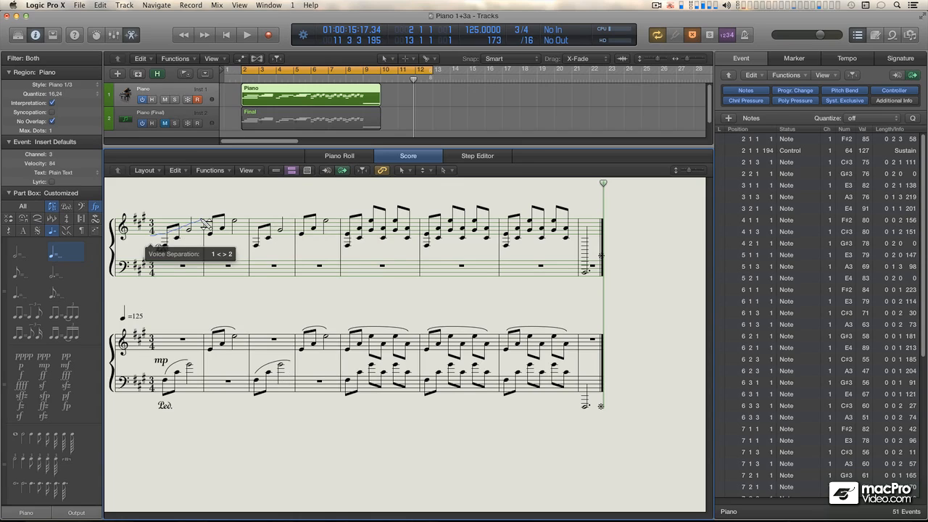
Draw a voice separation moving the second bar's three low notes to channel 3 on the bass staff.
{"action": "left_click", "coordinate": [268, 232]}
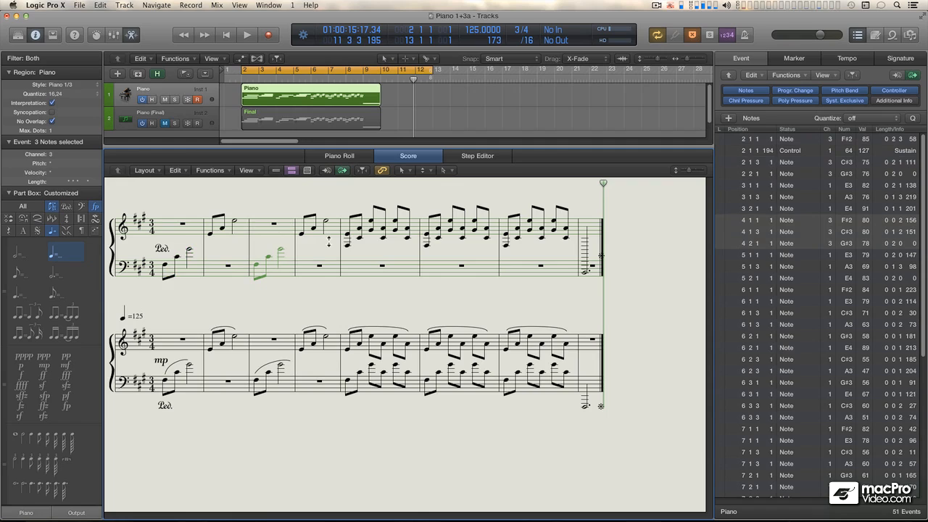
{"action": "mouse_move", "coordinate": [375, 231]}
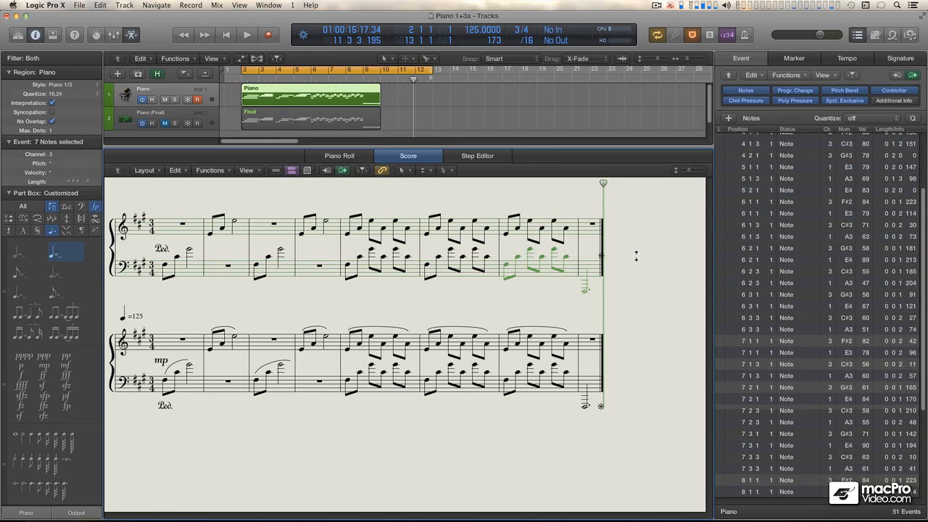
{"action": "mouse_move", "coordinate": [637, 260]}
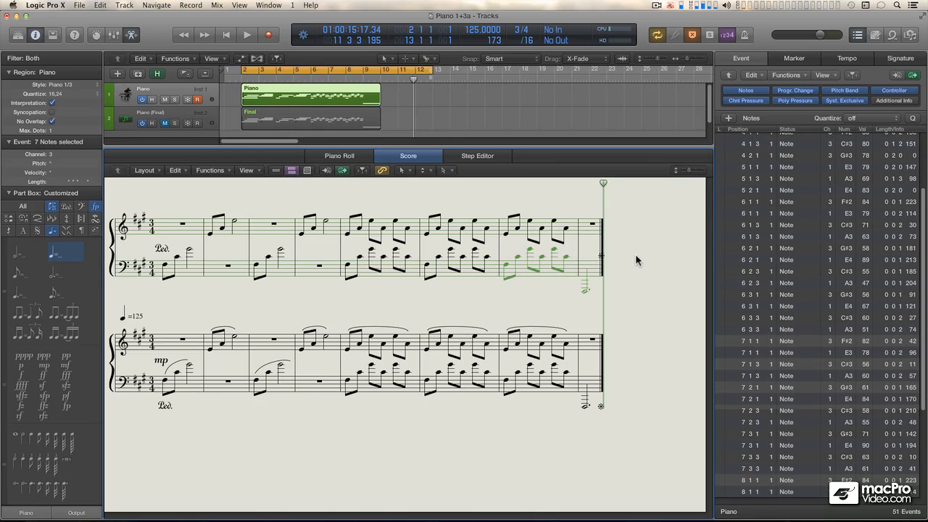